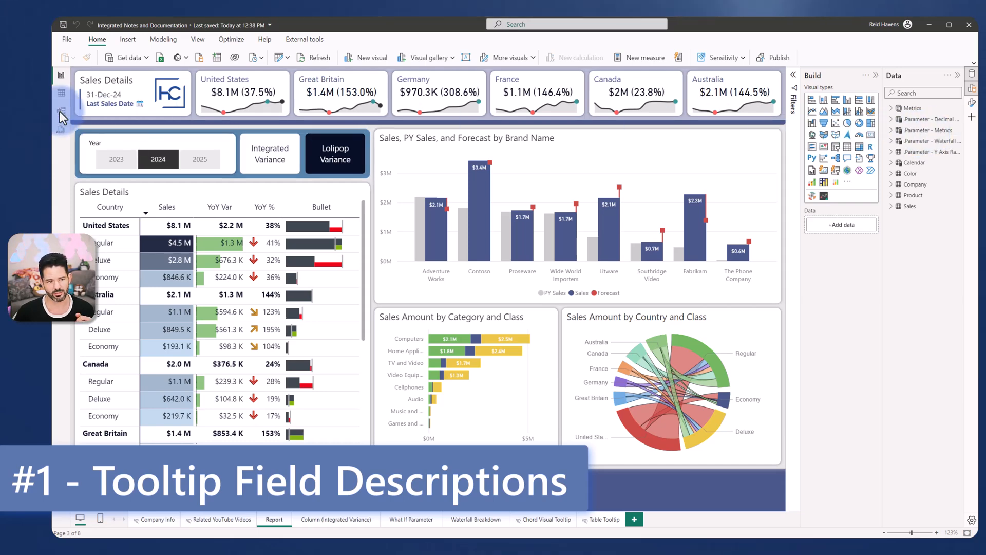
Step: In Model view, give the Metrics table the description 'Used for DAX calculations'
click(61, 111)
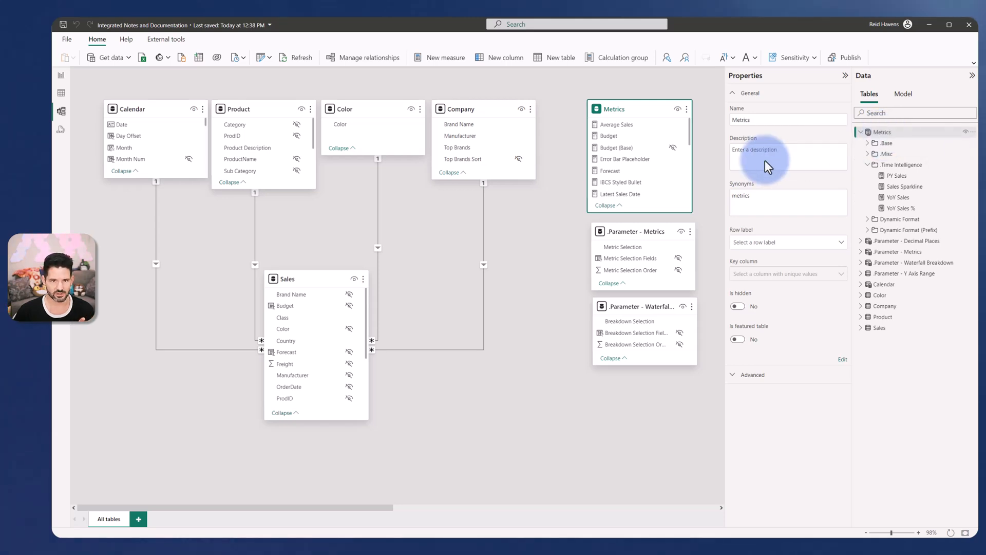
text(Used)
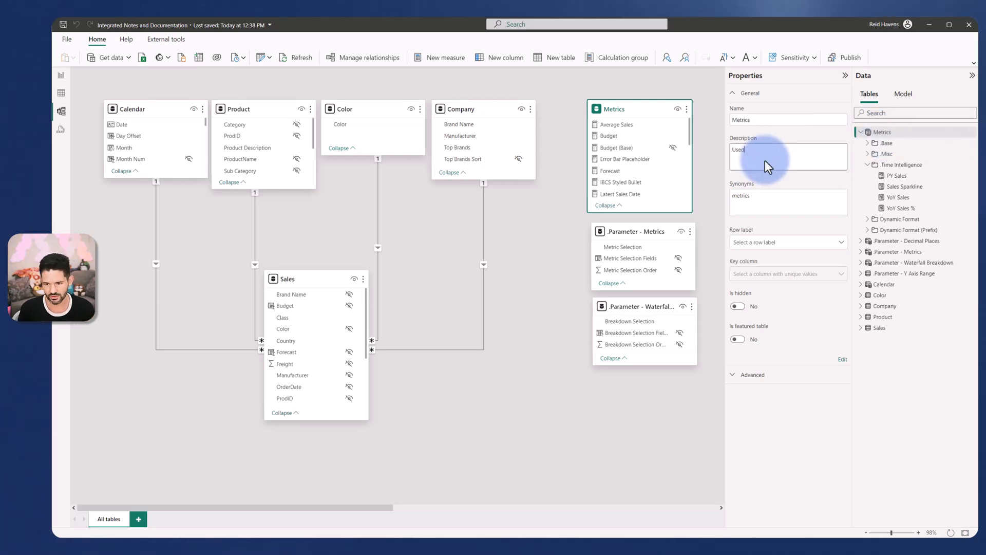
text(for DAX)
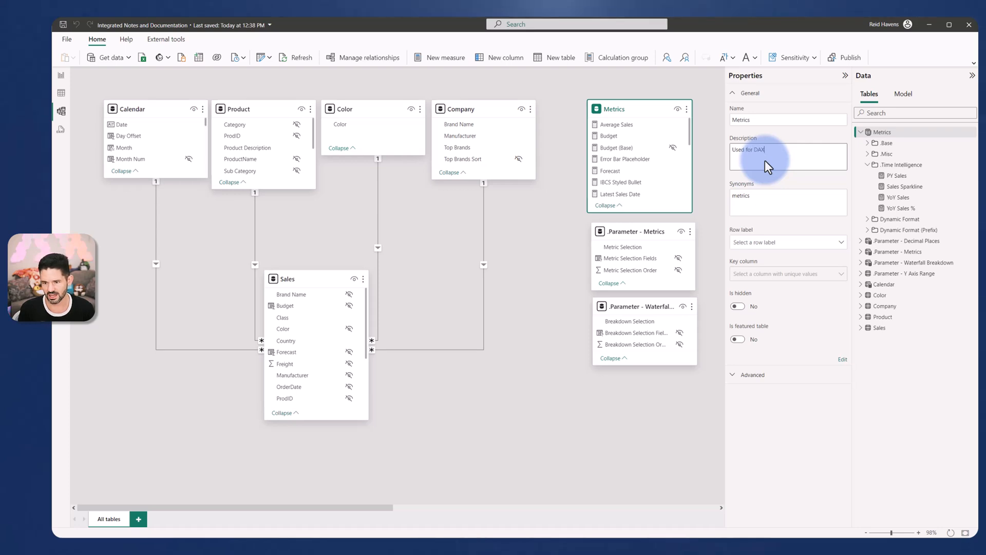
text(calculations)
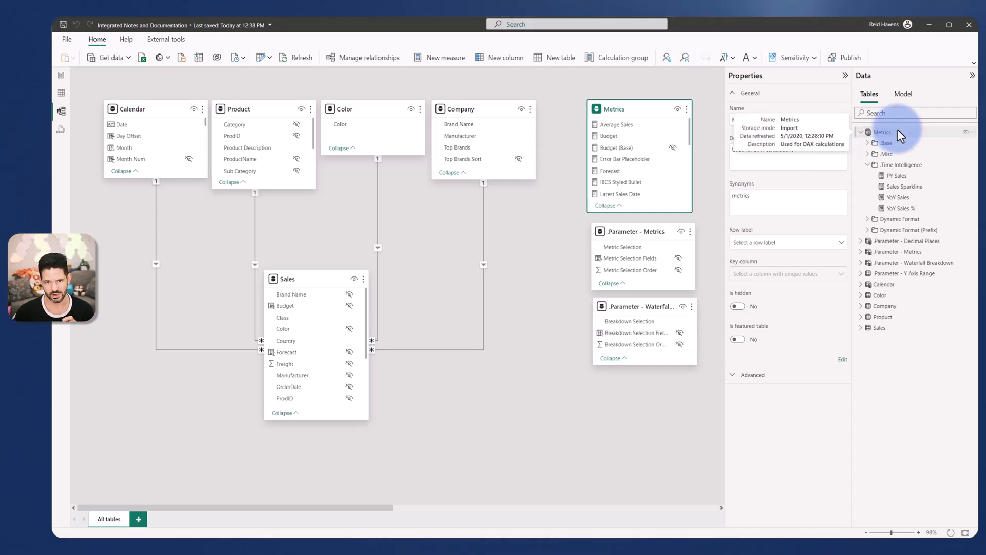
Step: View the PY Sales and YoY Sales formulas and empty descriptions, then launch Tabular Editor
click(896, 175)
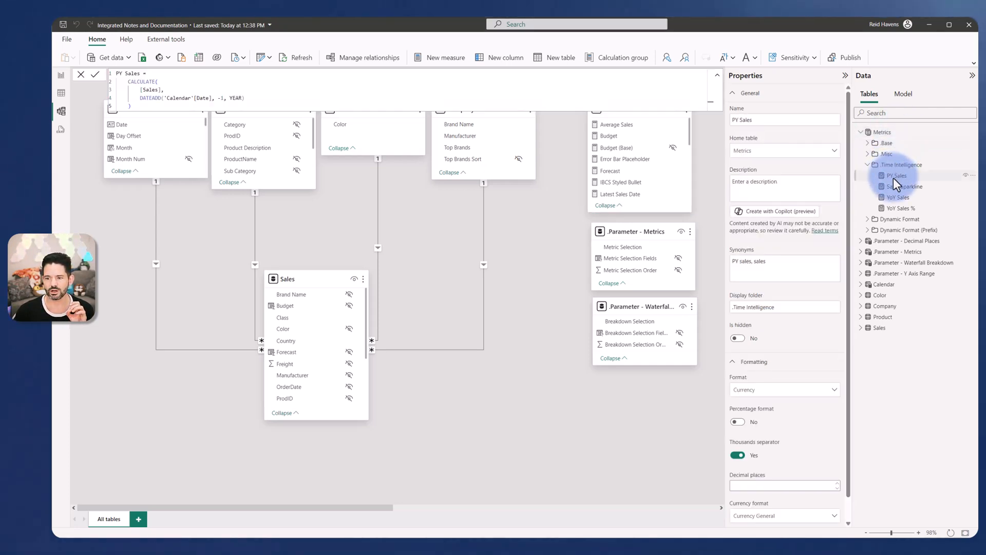
click(897, 197)
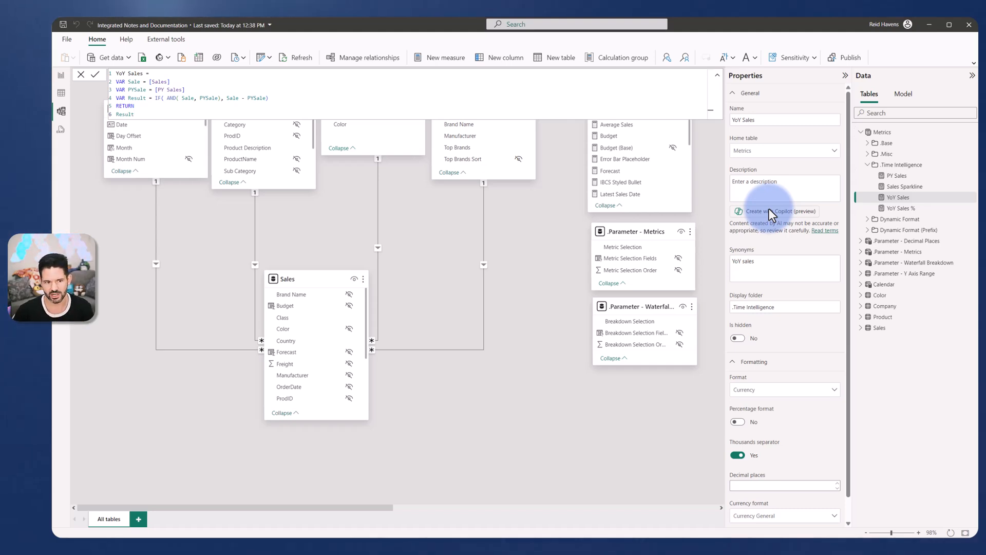
mouse_move(290, 104)
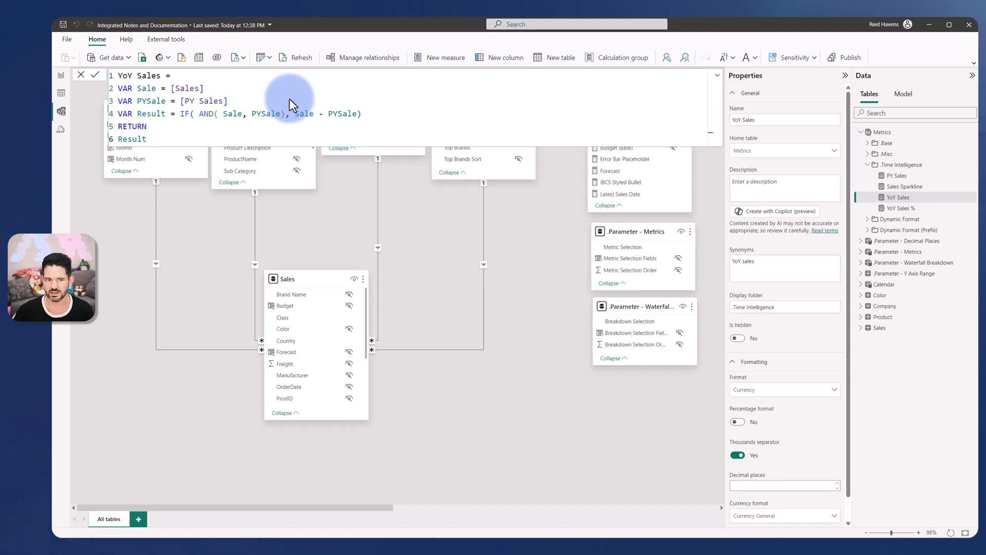
click(166, 39)
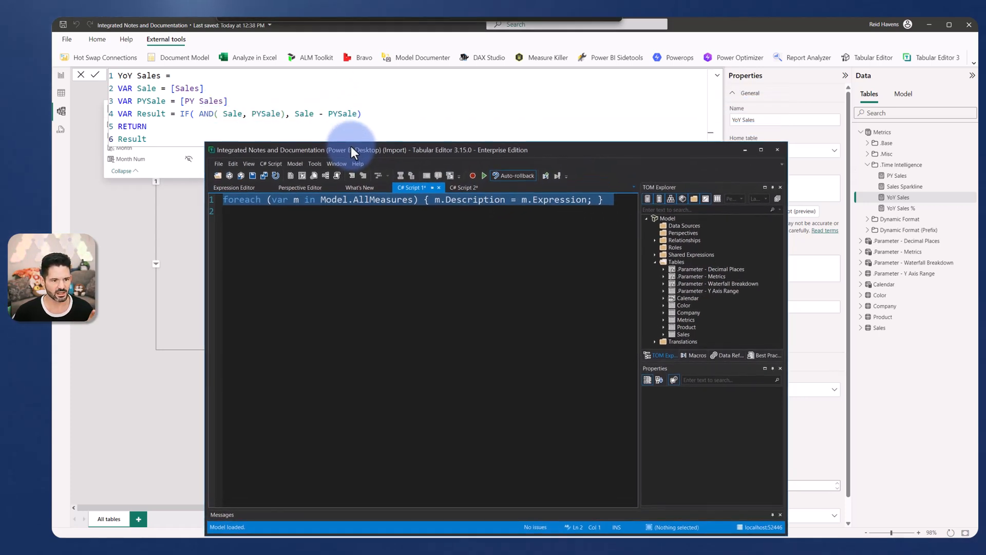
Step: Run the script copying each measure's expression into its description, and save to the model
drag(355, 150, 355, 91)
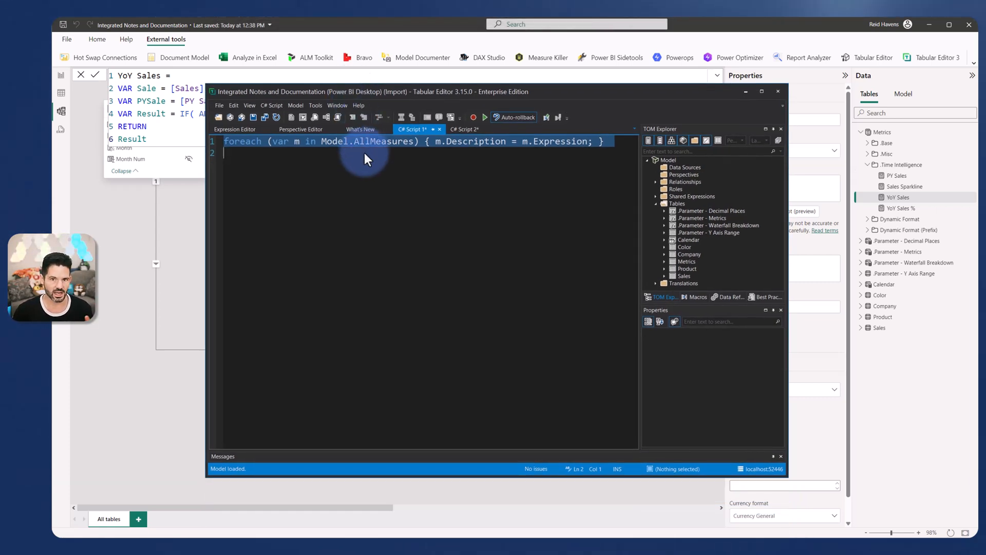
click(485, 118)
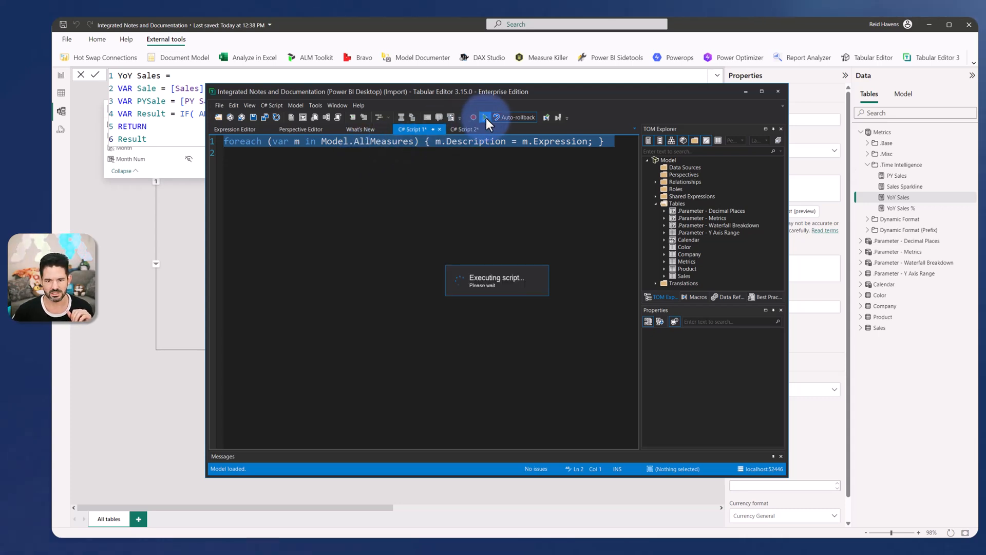
click(485, 117)
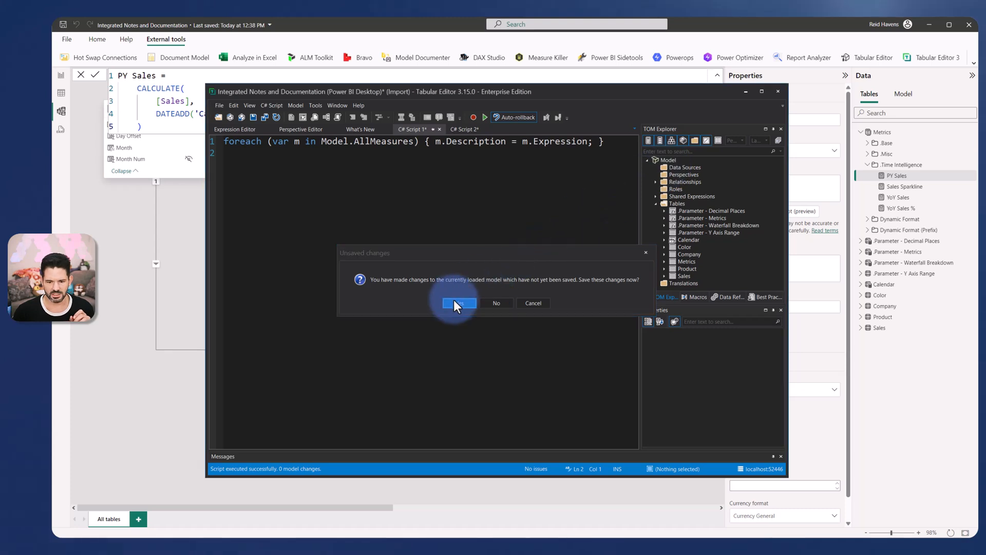
click(459, 302)
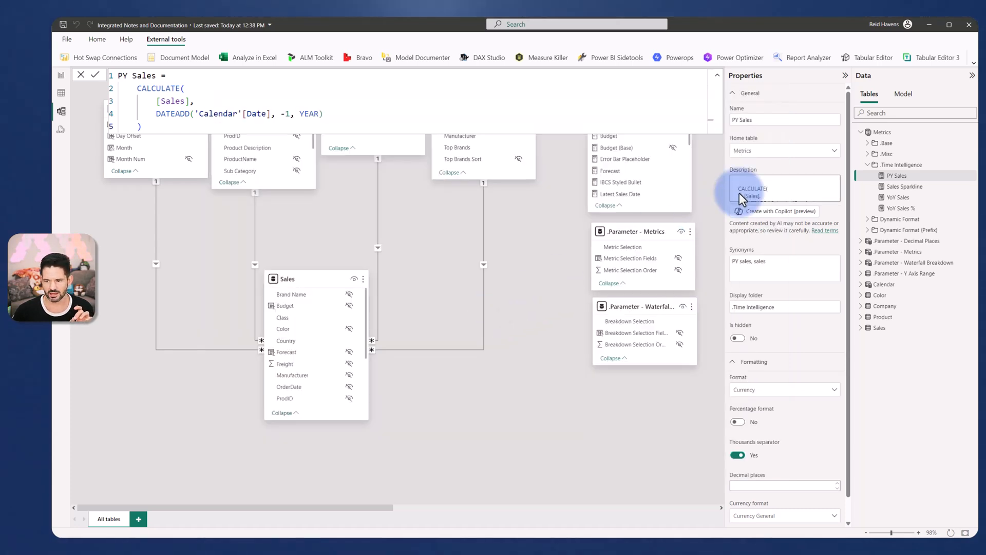
Step: Confirm Sales Sparkline and YoY Sales descriptions show their DAX formulas, then return to Report view
click(905, 186)
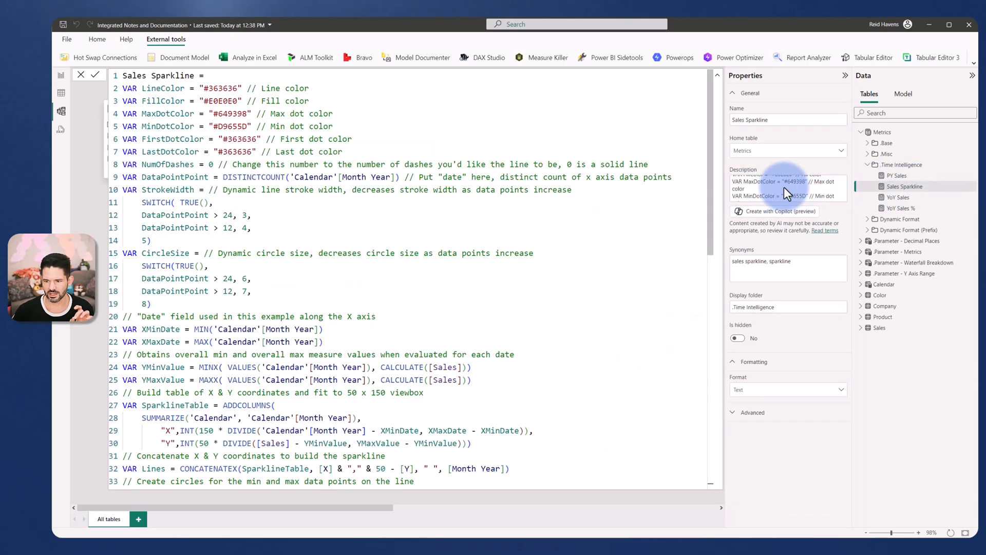
click(897, 196)
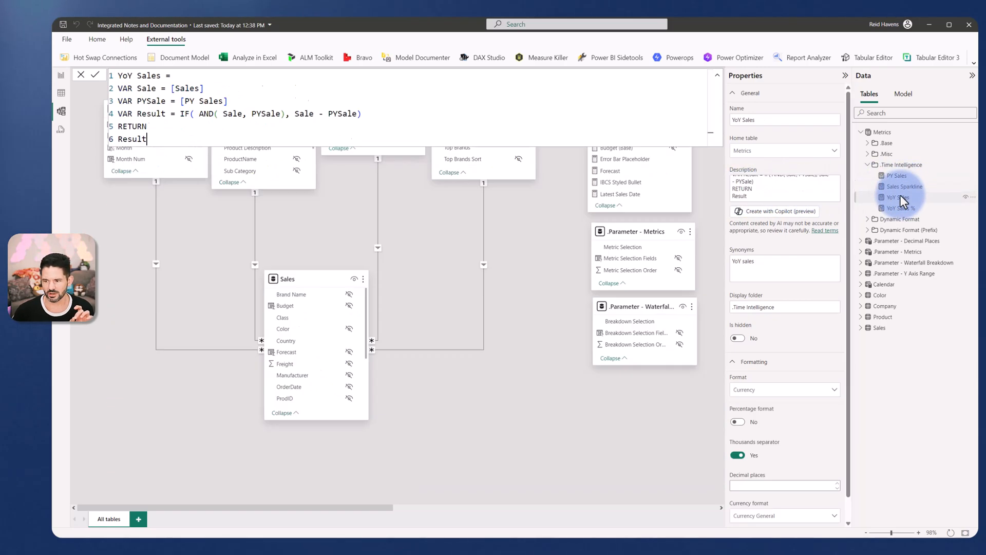
click(896, 196)
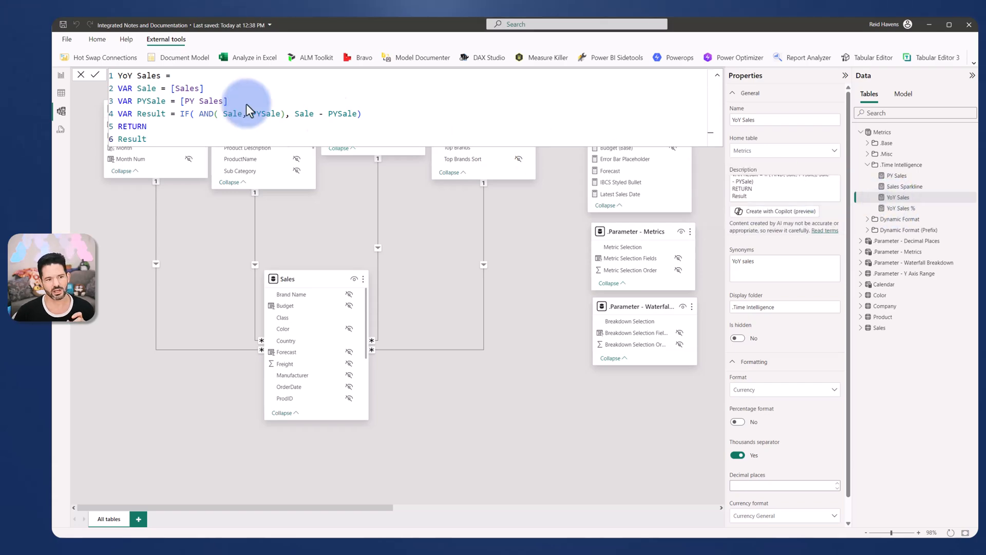
click(62, 76)
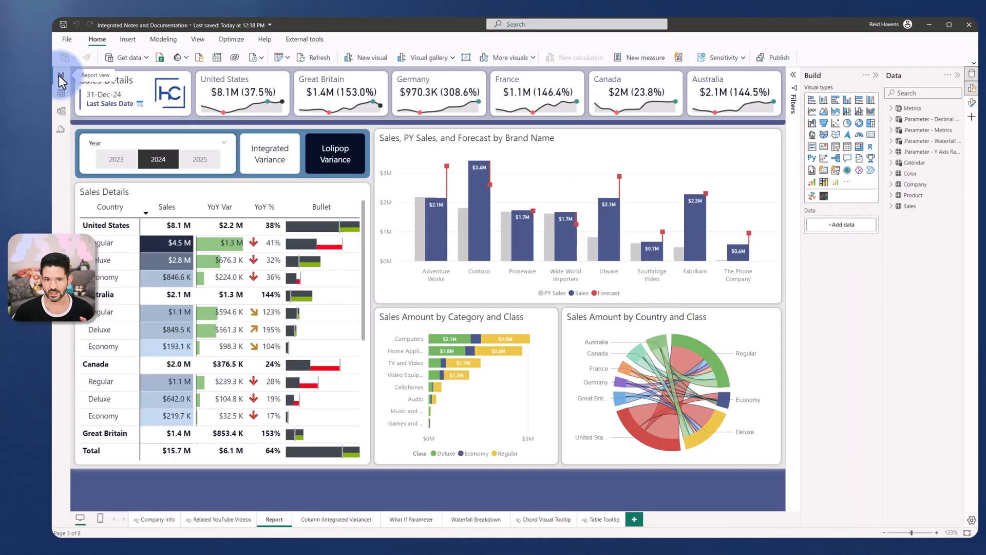
Step: Inspect the Chart Switch Bookmark Notes layers in the Selection pane
click(197, 39)
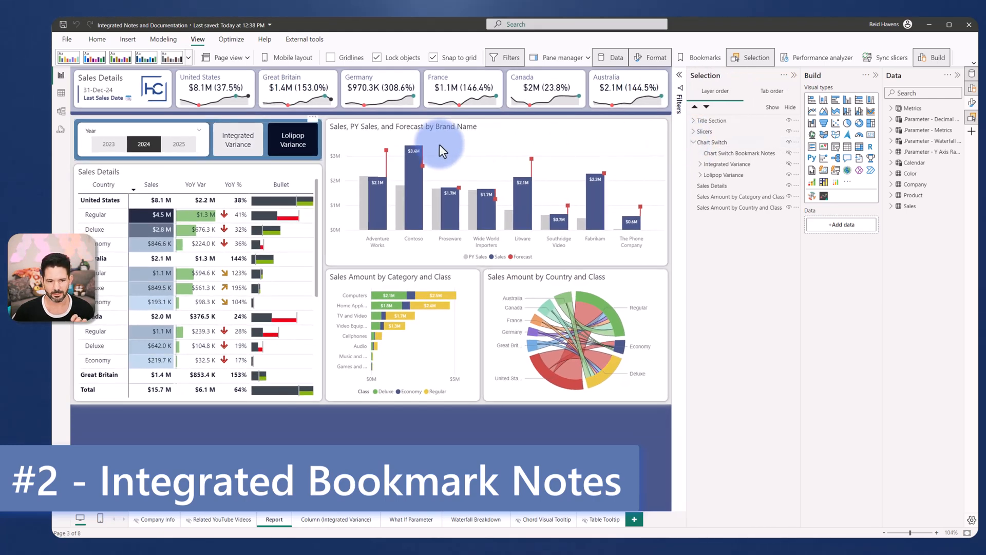
click(292, 138)
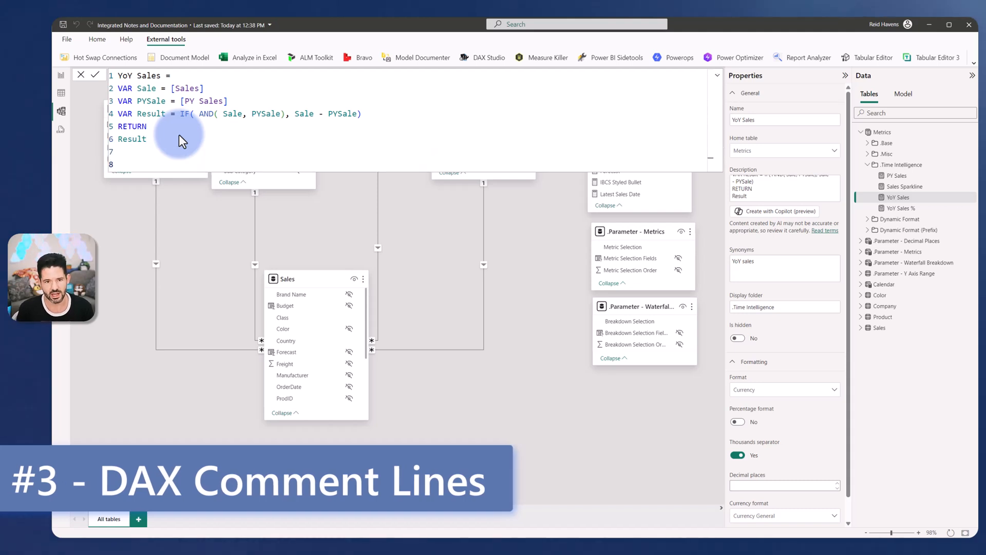
Step: End the YoY Sales formula with a '//Notes' comment line, then open Power Query Editor
text(/)
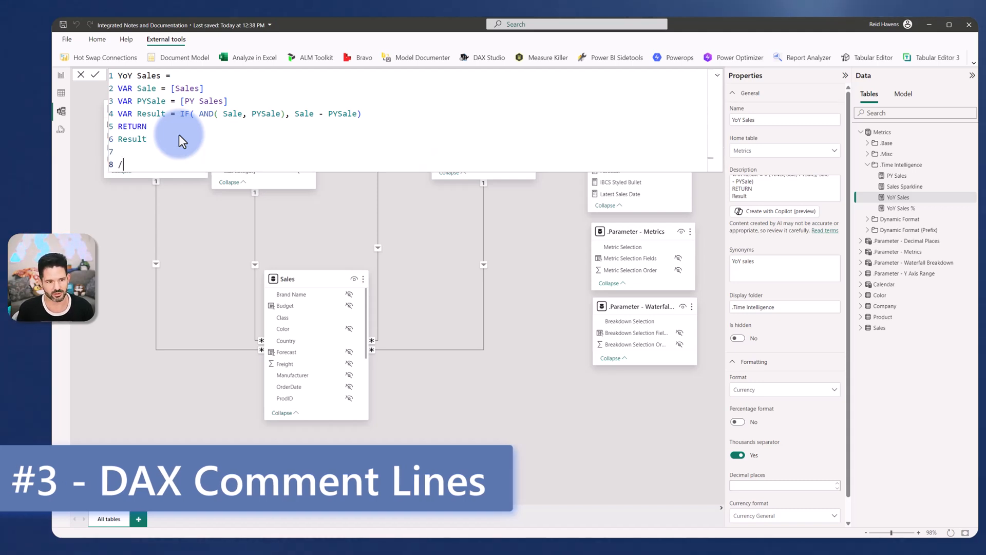
text(/Note)
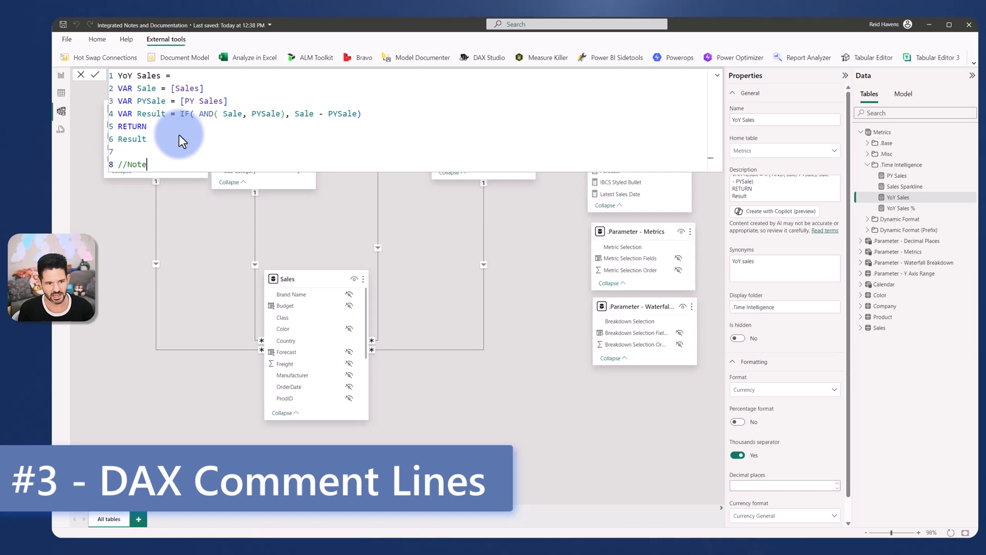
text(s)
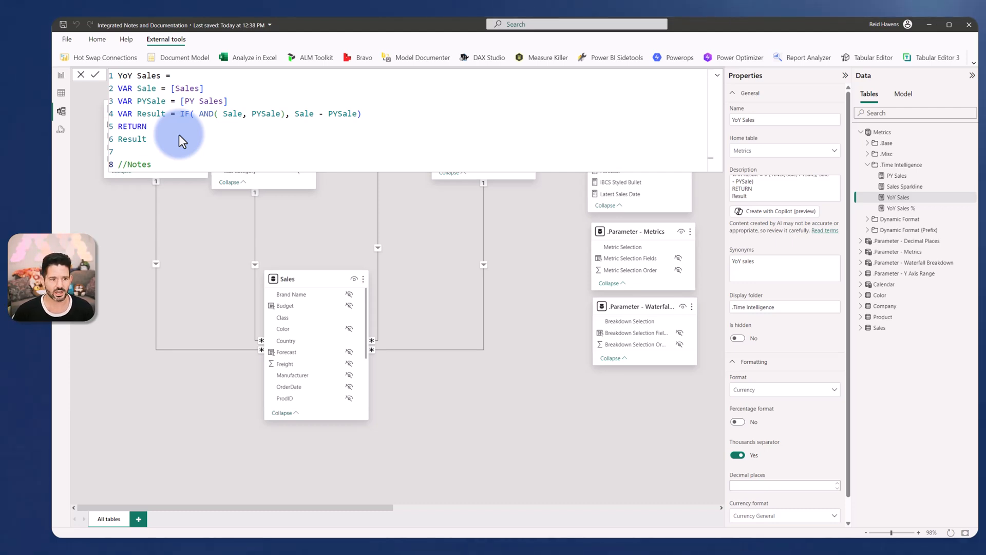
click(97, 39)
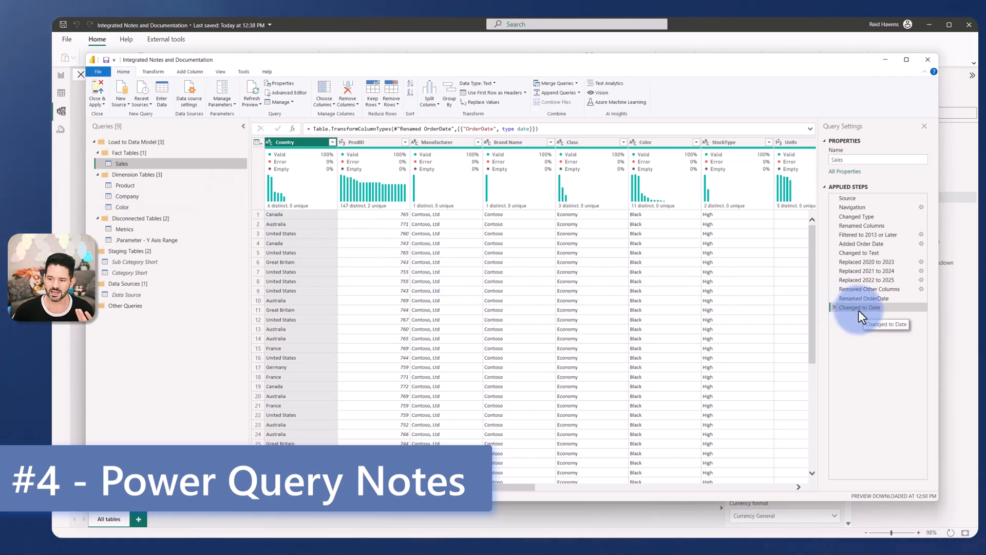
Step: Set the Changed to Date step's description to 'Happy Notes :)' and open the Advanced Editor
right_click(858, 307)
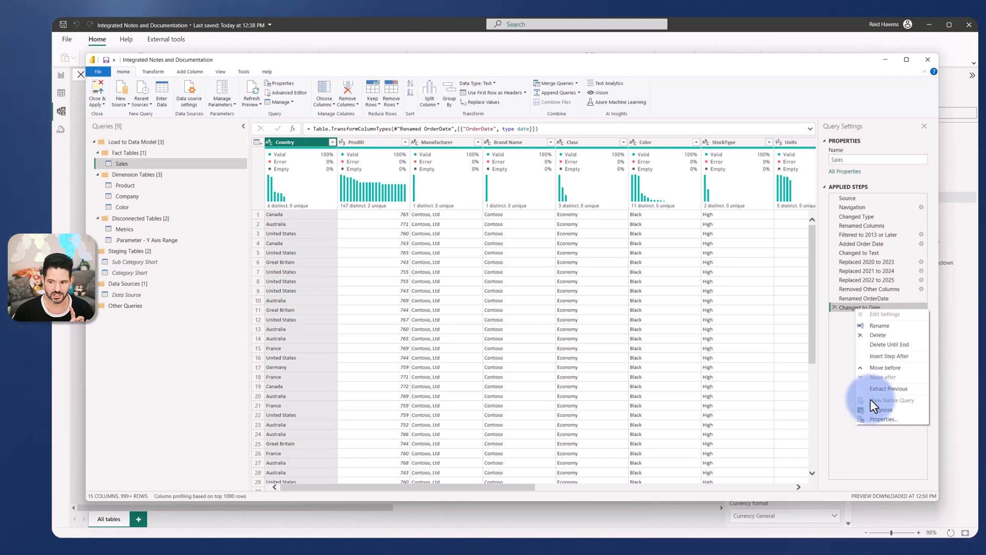
mouse_move(854, 312)
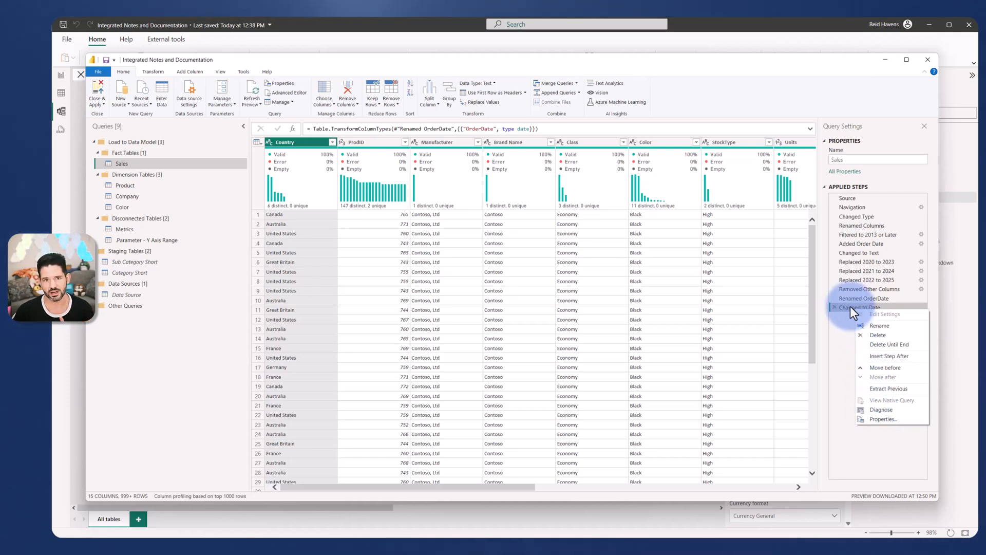
click(885, 419)
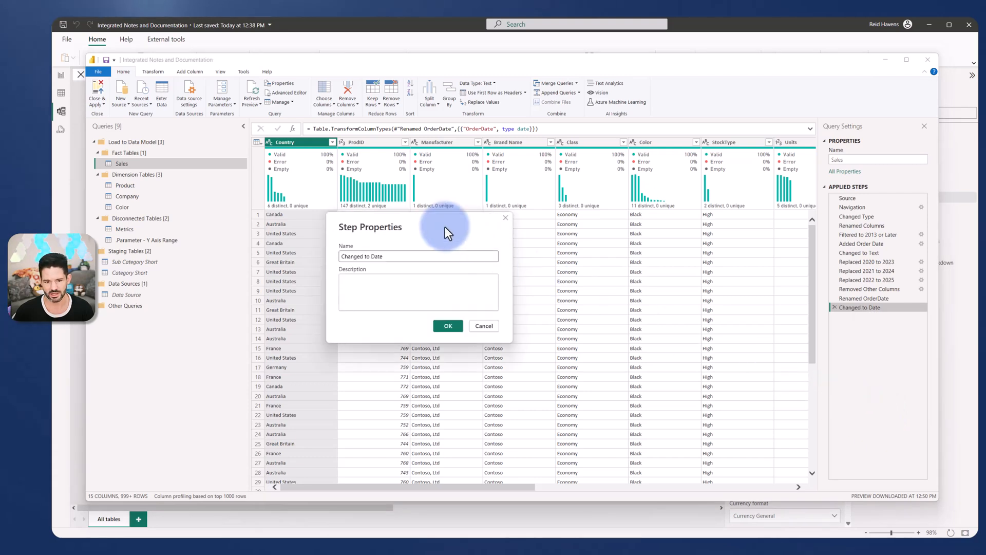
text(Happy Notes :))
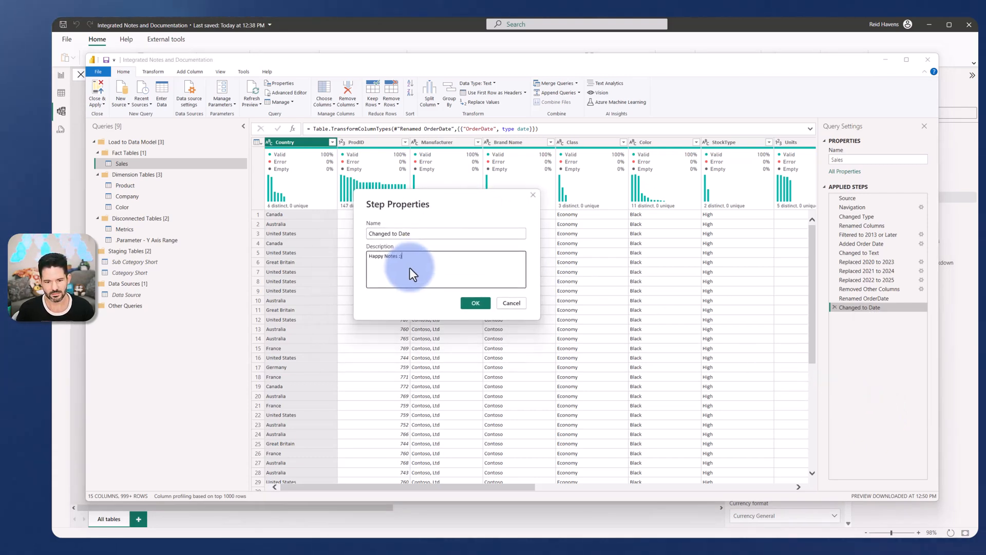
click(475, 302)
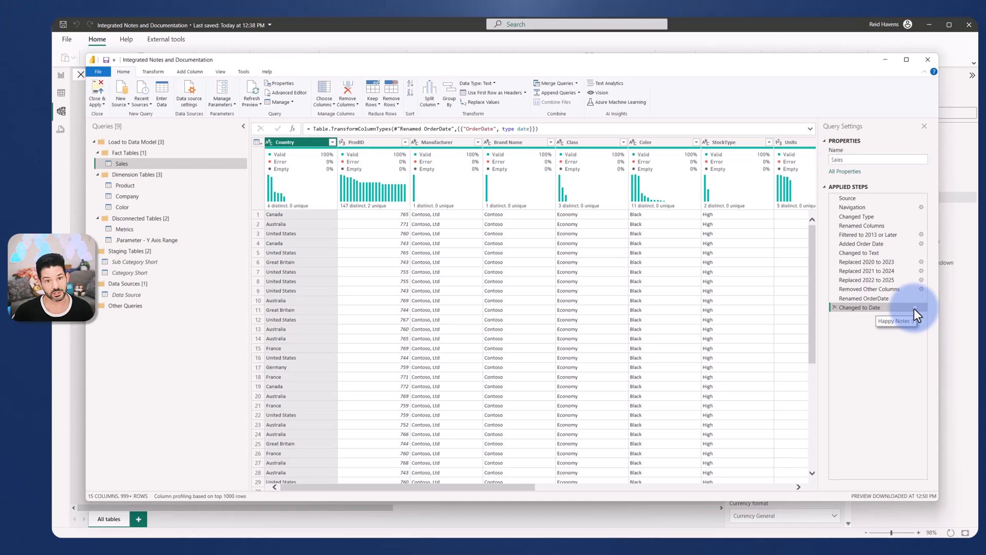
click(287, 92)
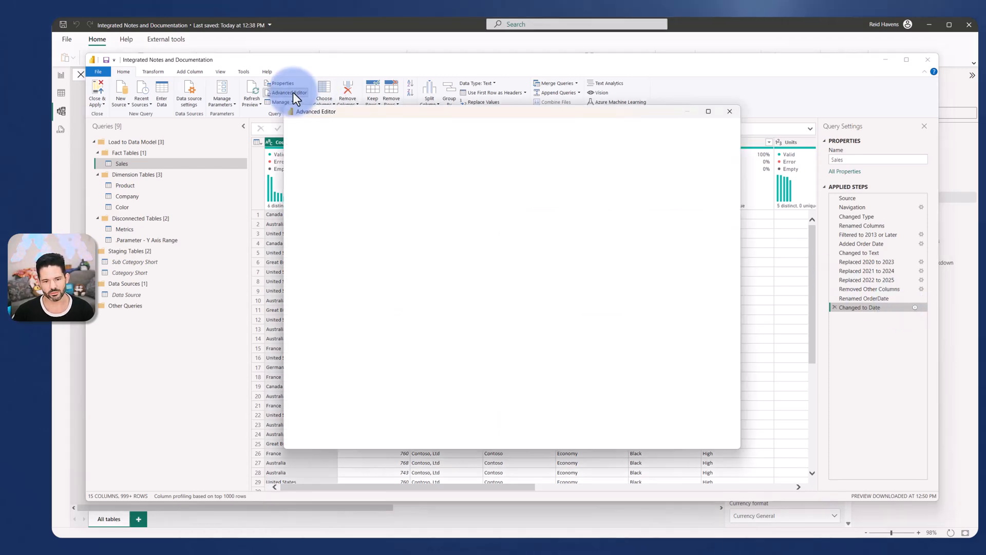
Step: Insert a '//Notes 2' comment above the Renamed OrderDate step and save the M code
click(288, 92)
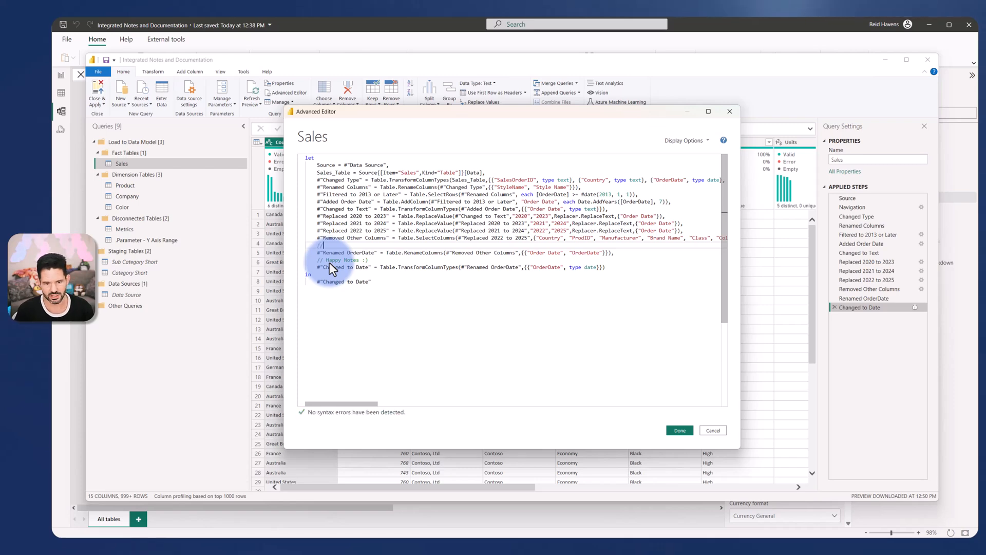
text(//Notes 2)
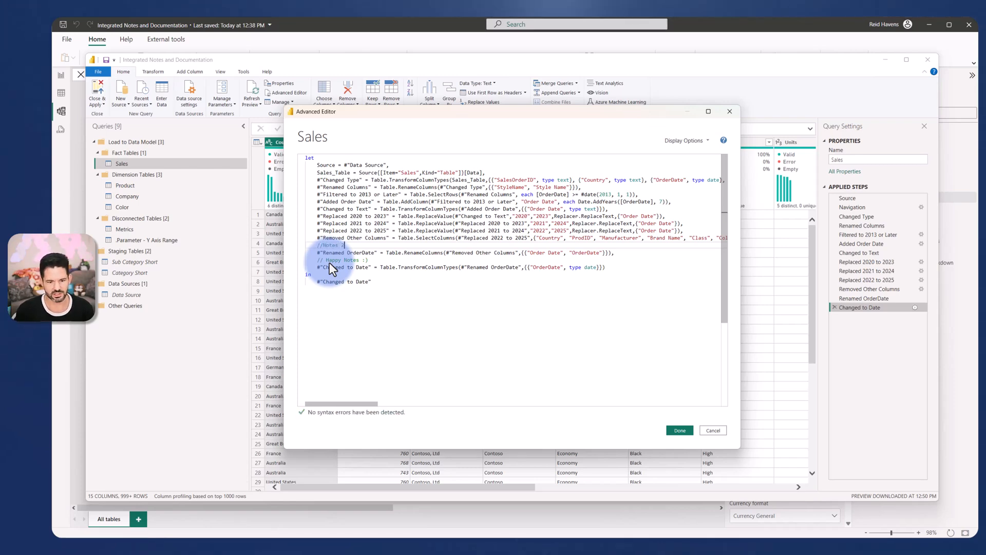
click(679, 430)
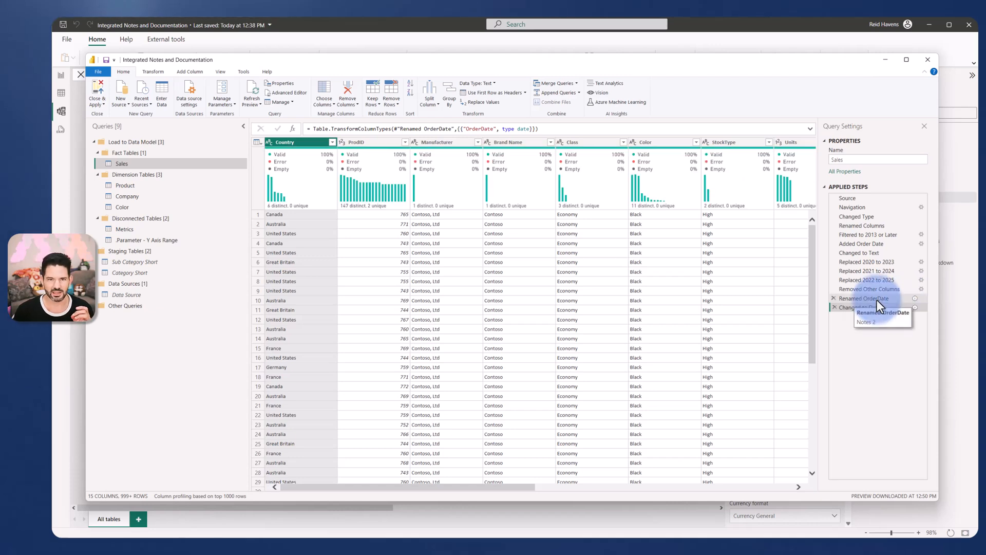
Step: Check that the Renamed OrderDate step's properties show the 'Notes 2' description
right_click(855, 307)
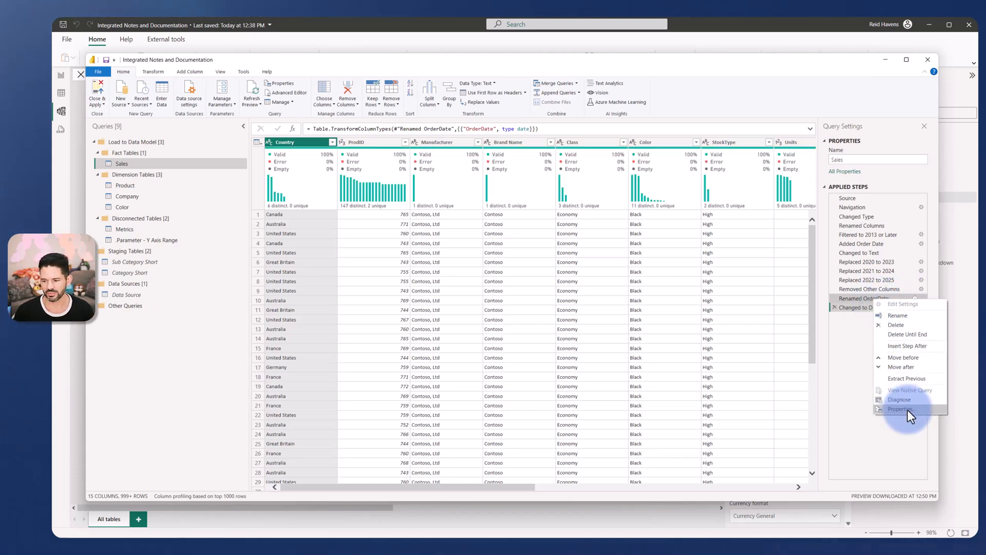
click(900, 409)
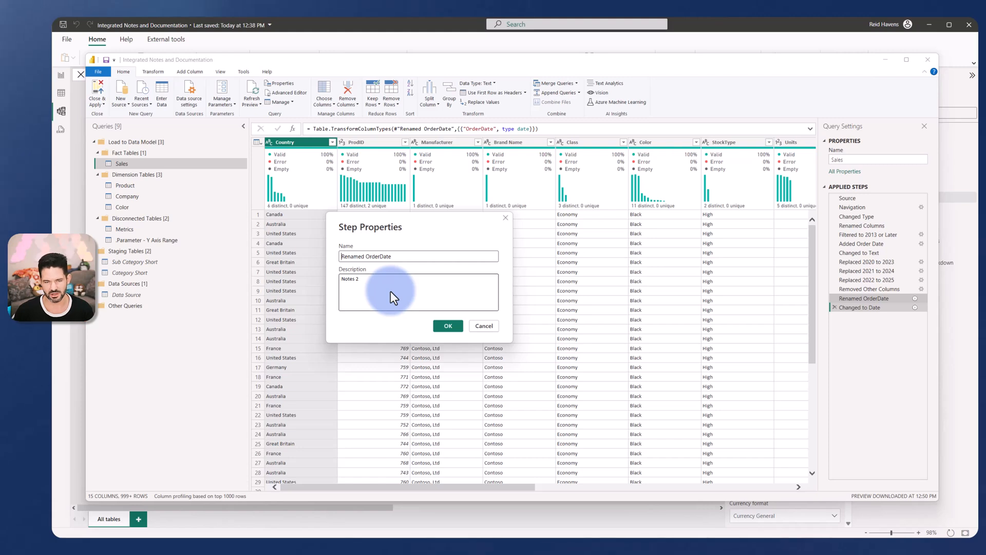
click(447, 325)
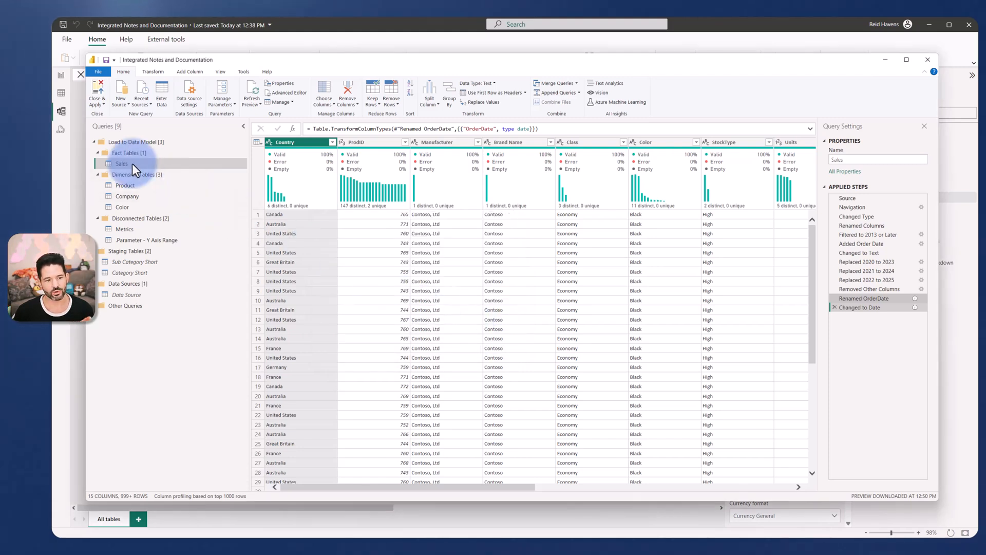
Step: Look over the Sales query's right-click options, then close Power Query Editor
right_click(120, 163)
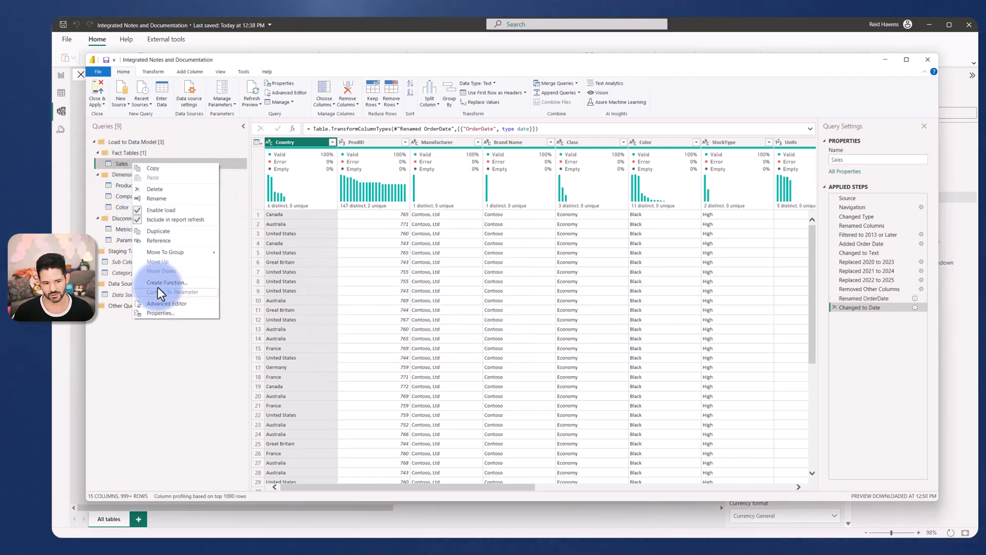
click(160, 313)
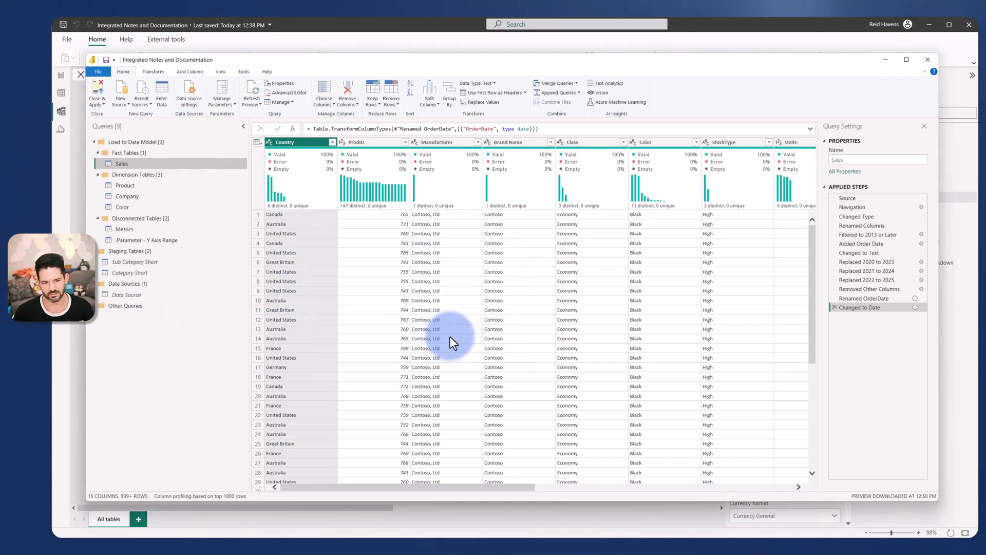
right_click(121, 163)
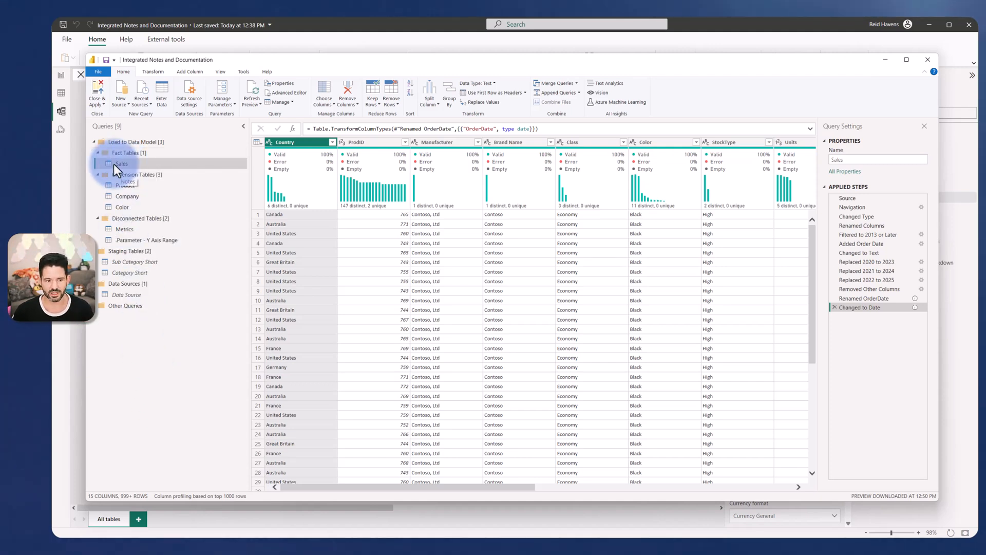
mouse_move(858, 308)
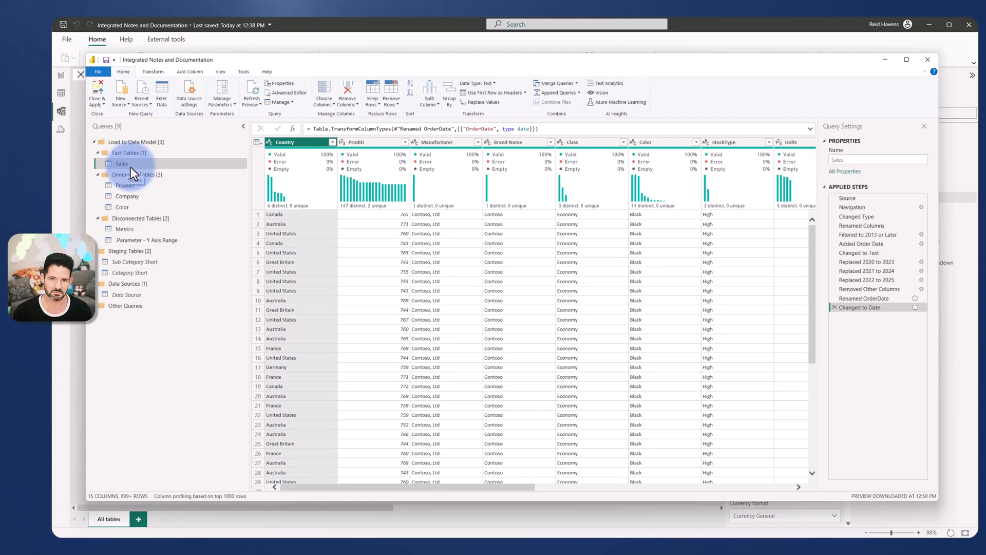
click(927, 59)
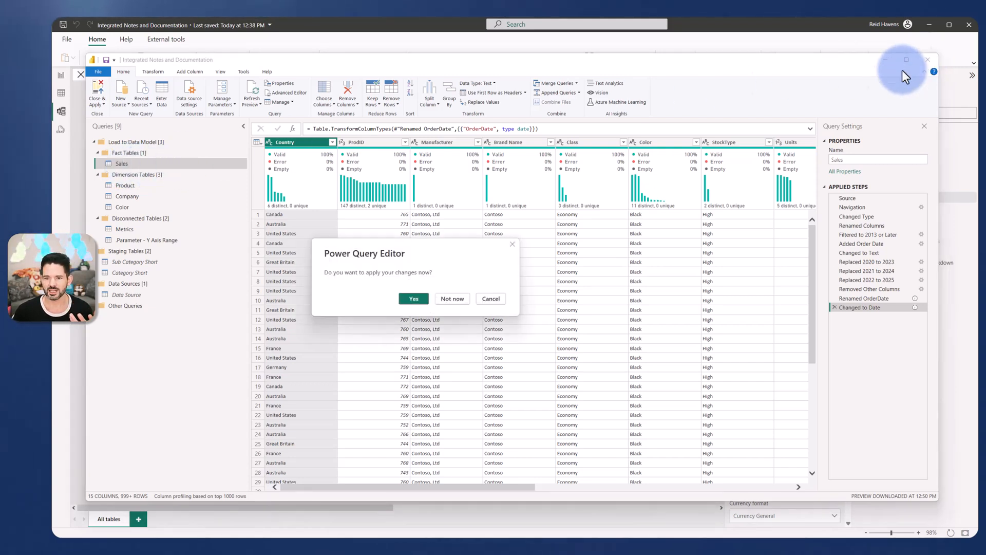
Step: Choose Not now and discard the pending query changes
click(451, 298)
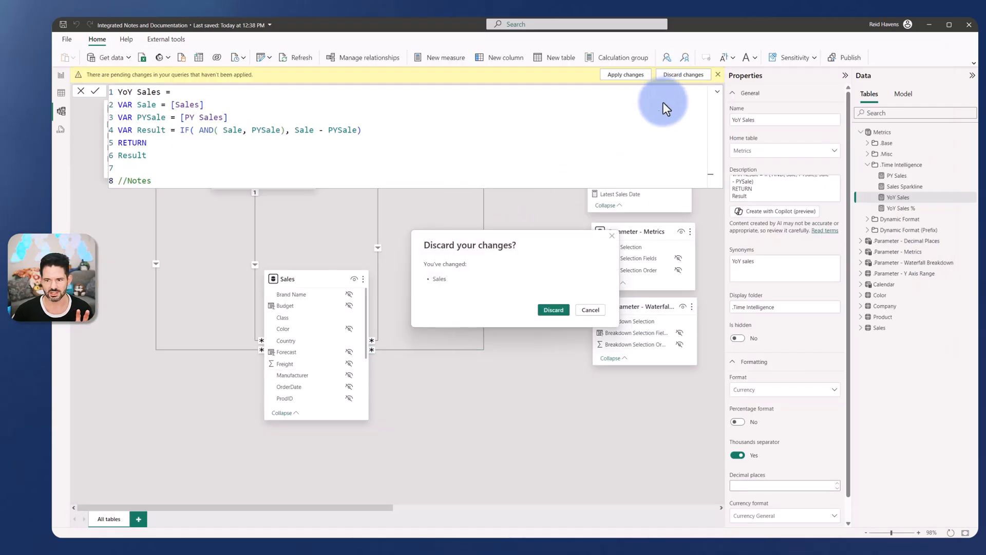
click(552, 309)
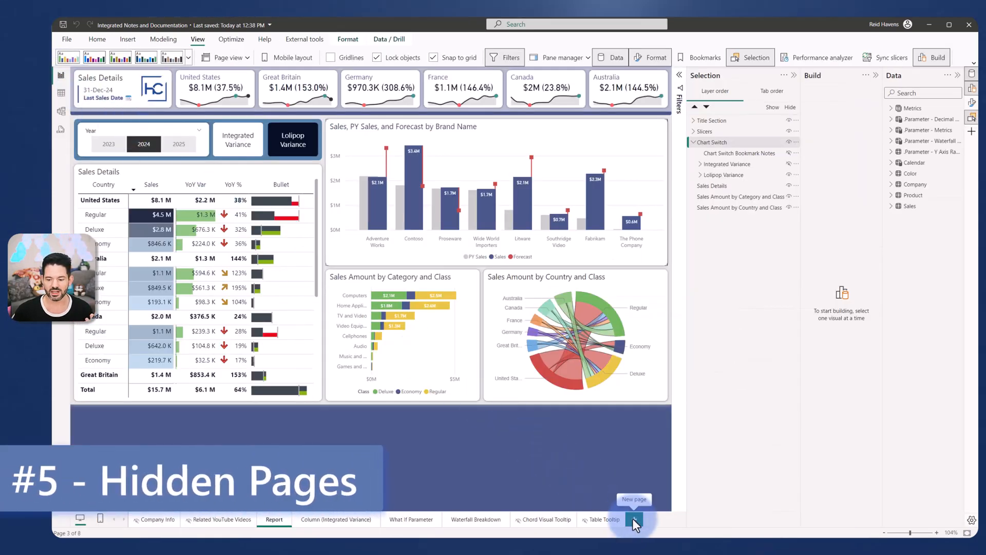
Step: Add a new blank report page, then delete it and confirm the deletion
click(635, 519)
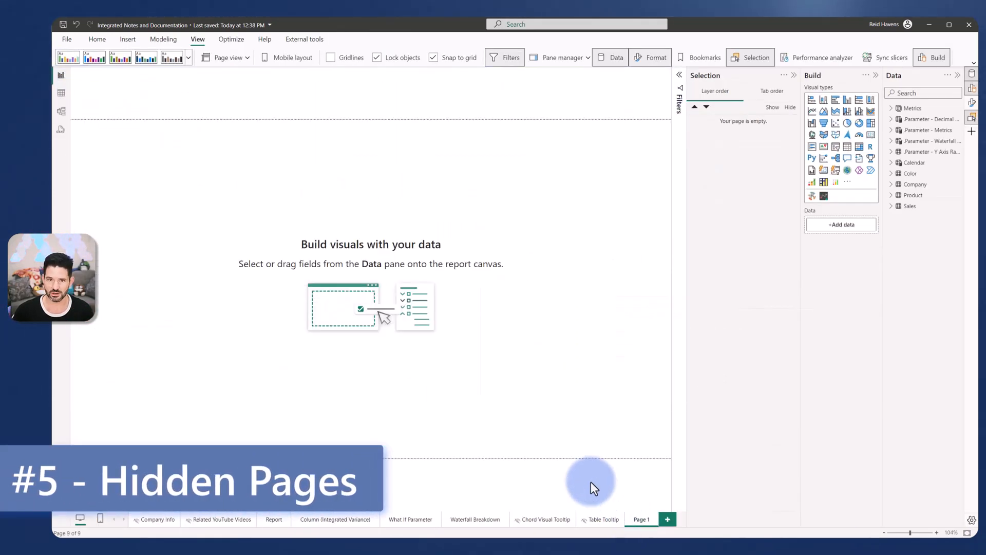
mouse_move(349, 274)
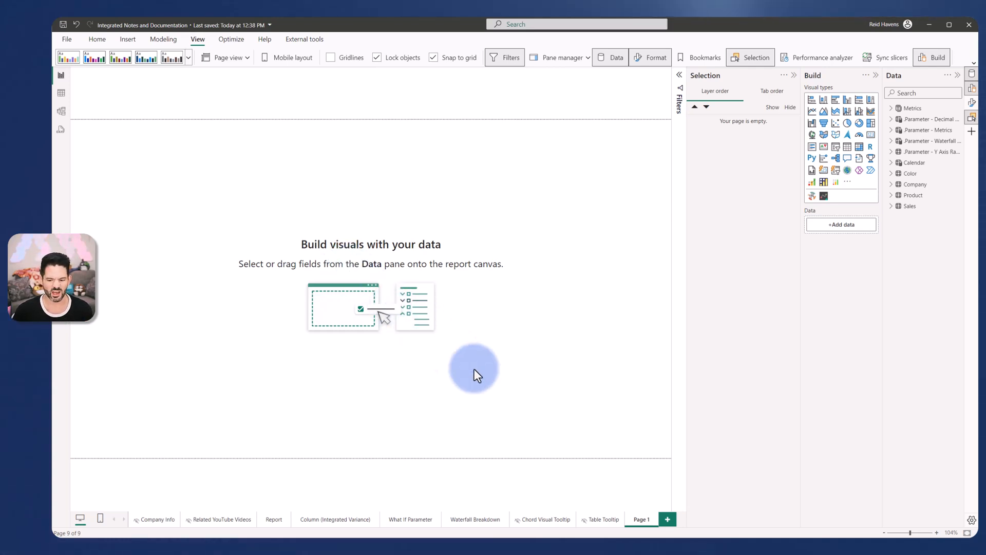
click(641, 519)
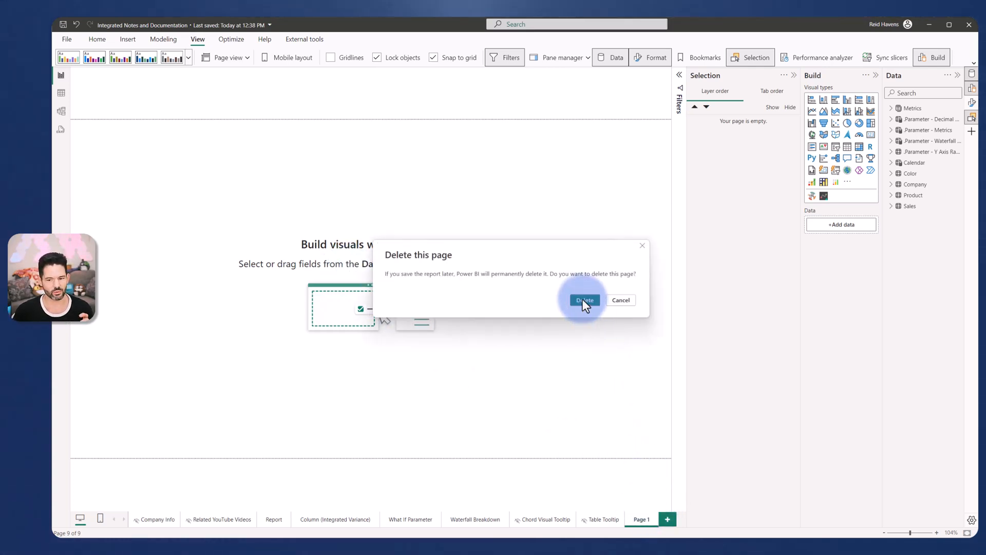
click(583, 299)
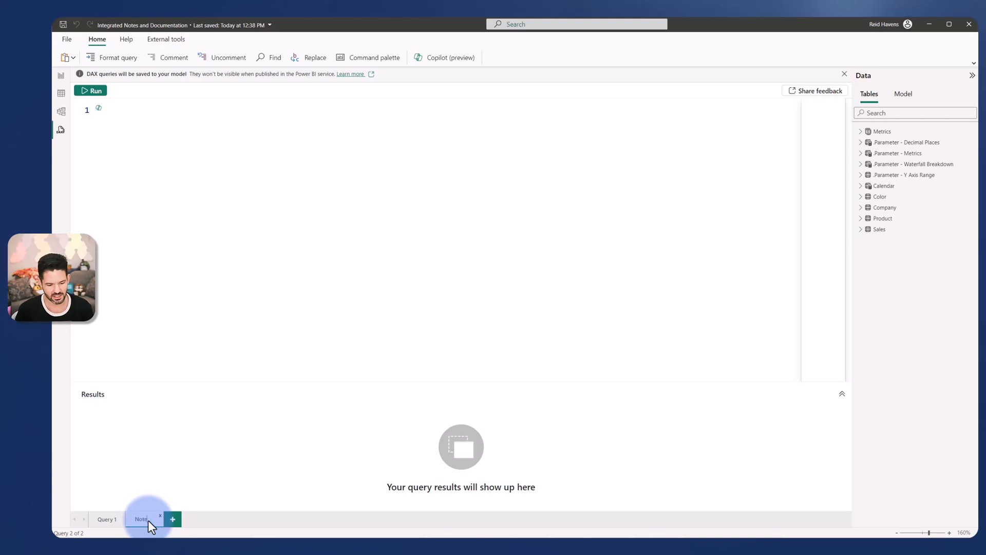
Step: Type the start of a // comment in the Notes DAX query editor, then return to the Report page
click(141, 519)
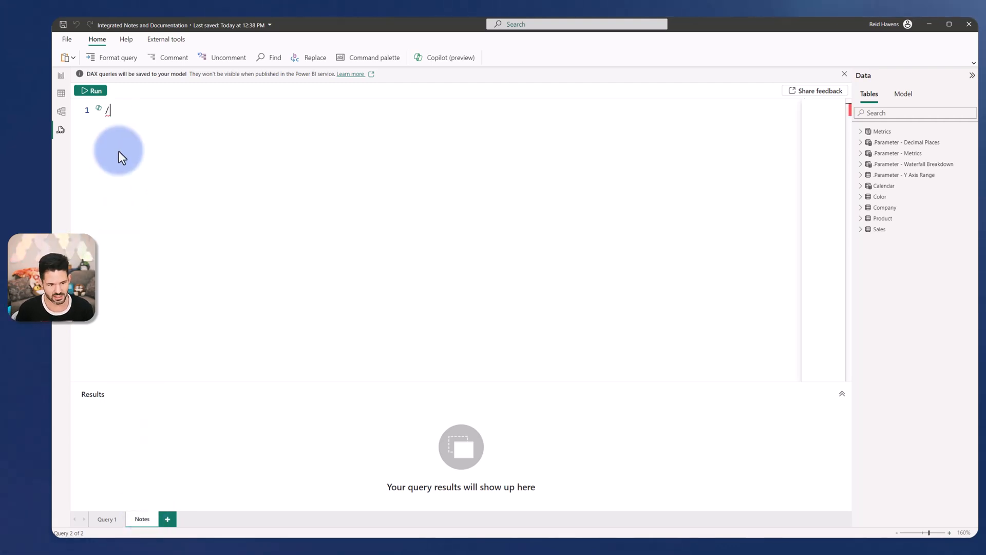
text(/)
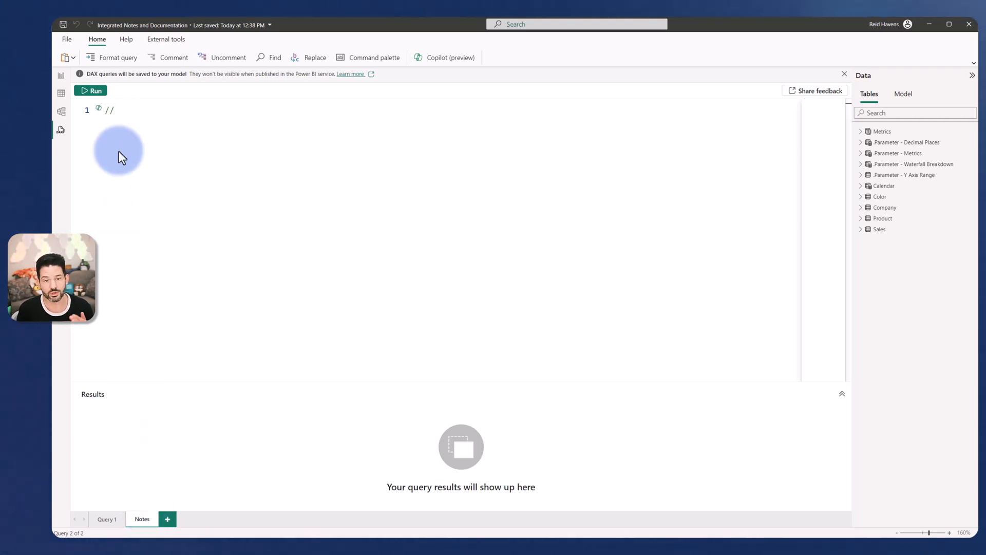
text(Gee)
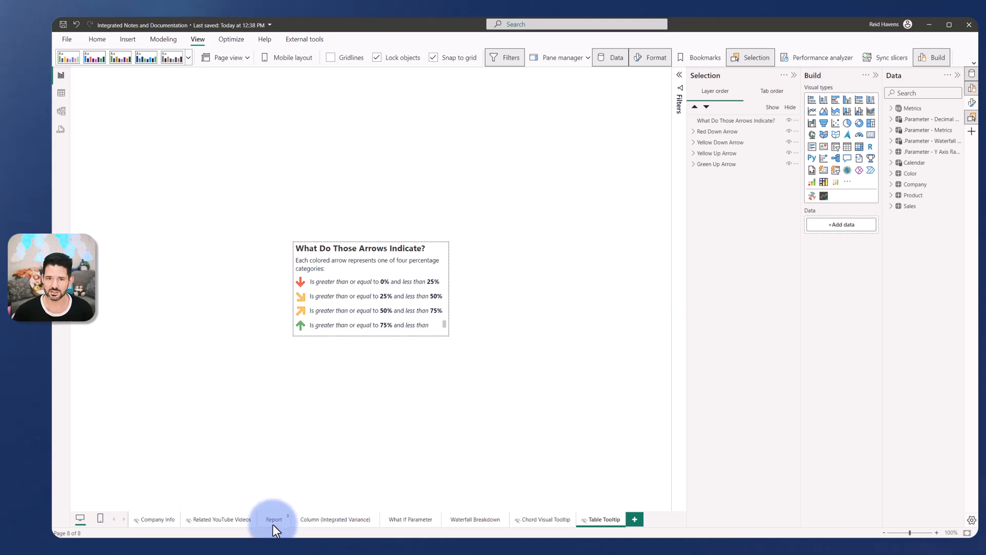
click(274, 519)
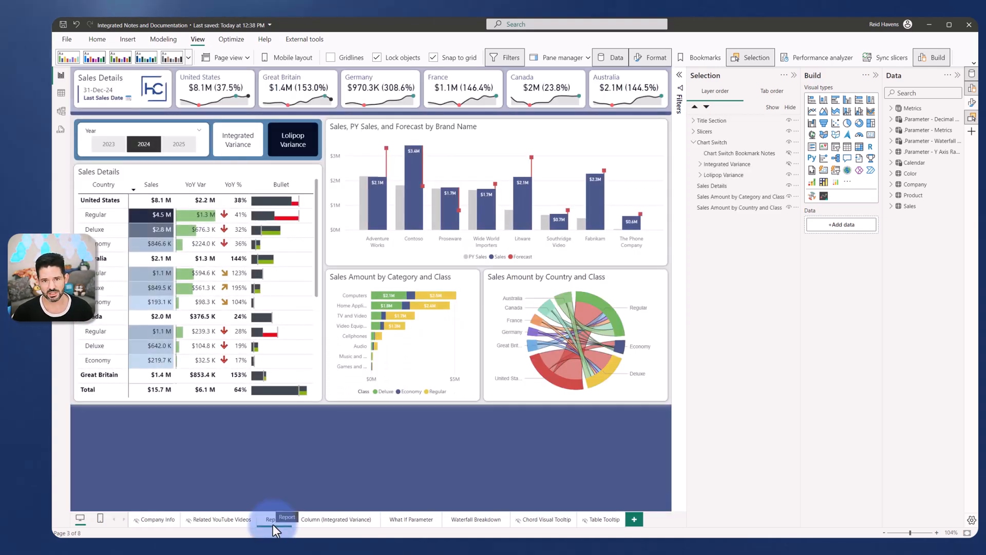